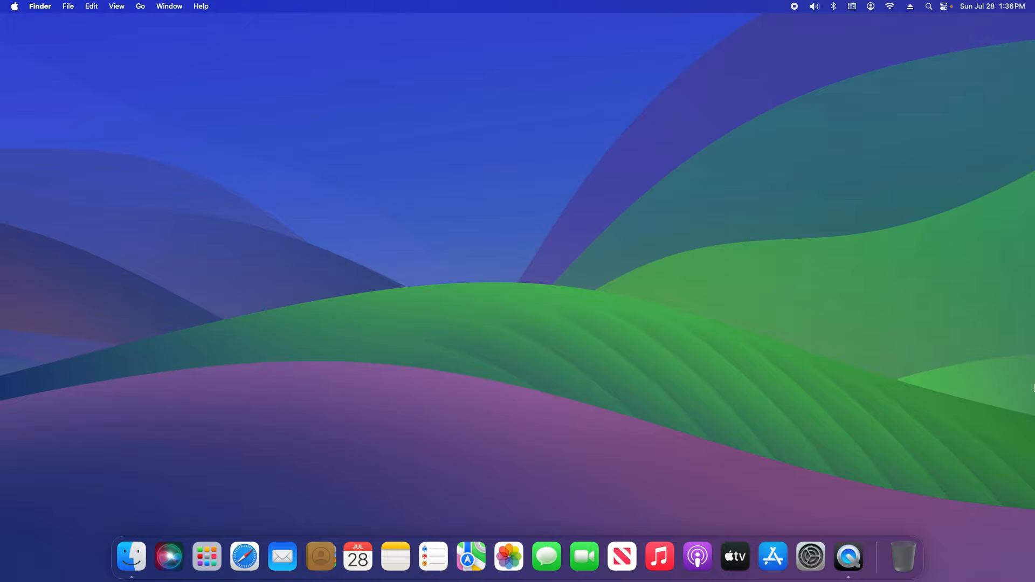
- Launch Firefox from the Dock and switch to the Windscribe tab among the VPN sites
click(867, 556)
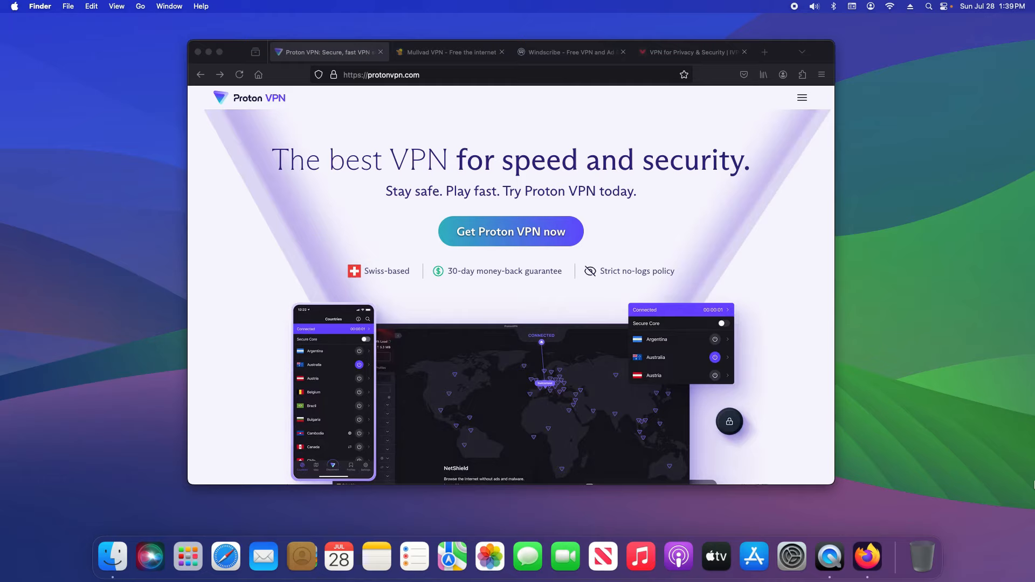
mouse_move(257, 102)
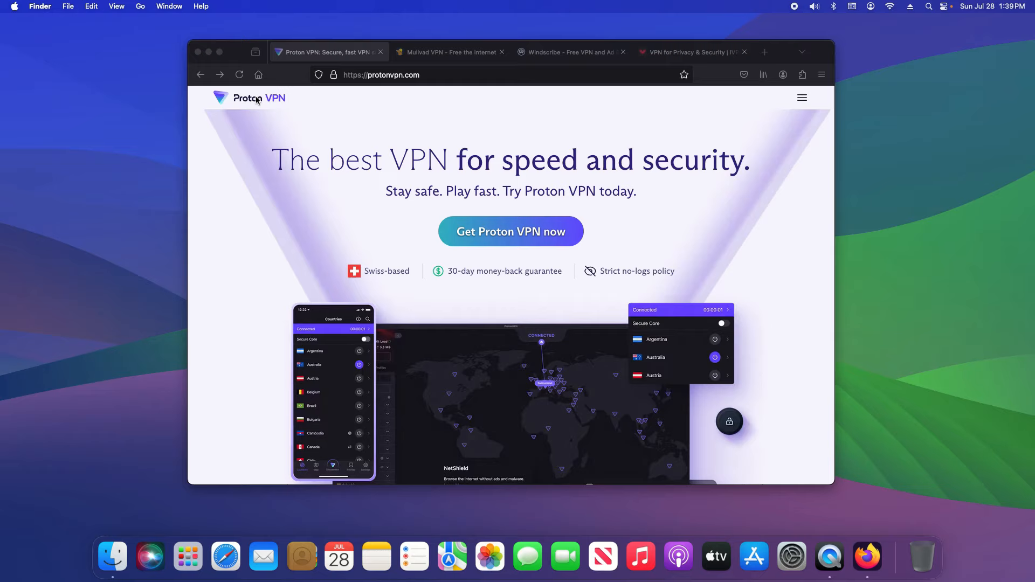
click(569, 52)
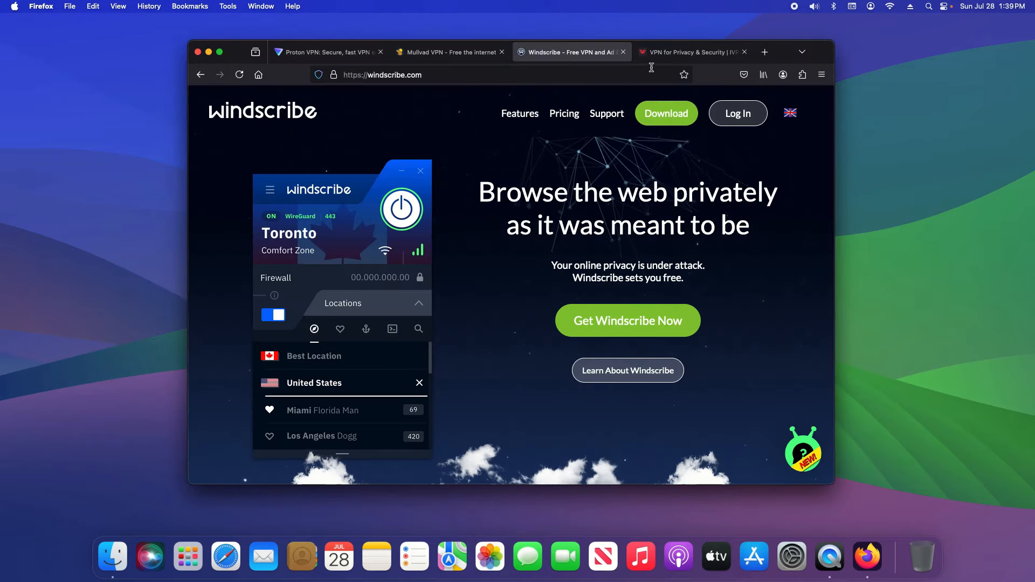
- Quit Firefox, closing all the VPN provider pages
click(690, 52)
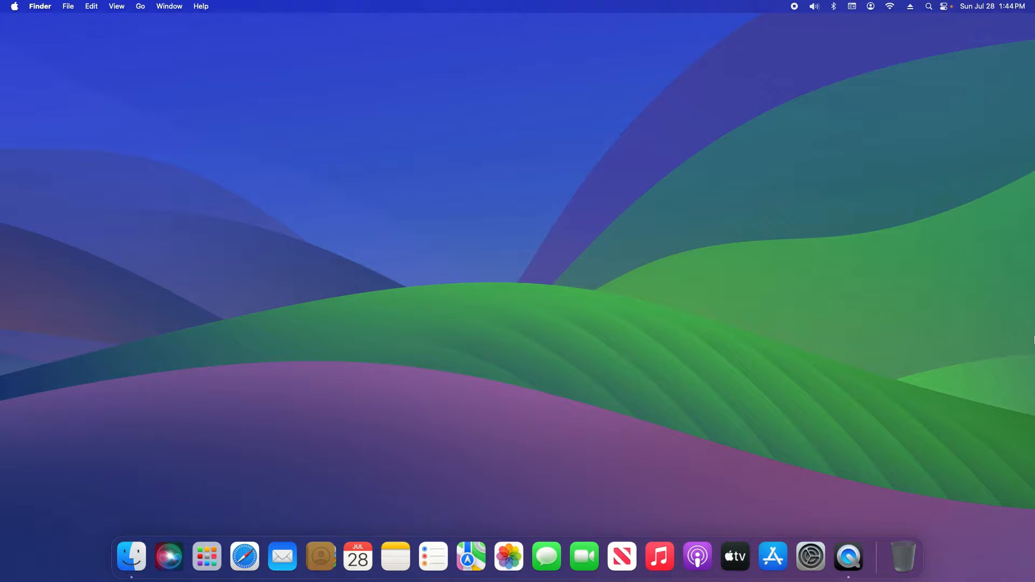
- Relaunch Firefox from the Dock, leaving the Signal window minimised
click(849, 556)
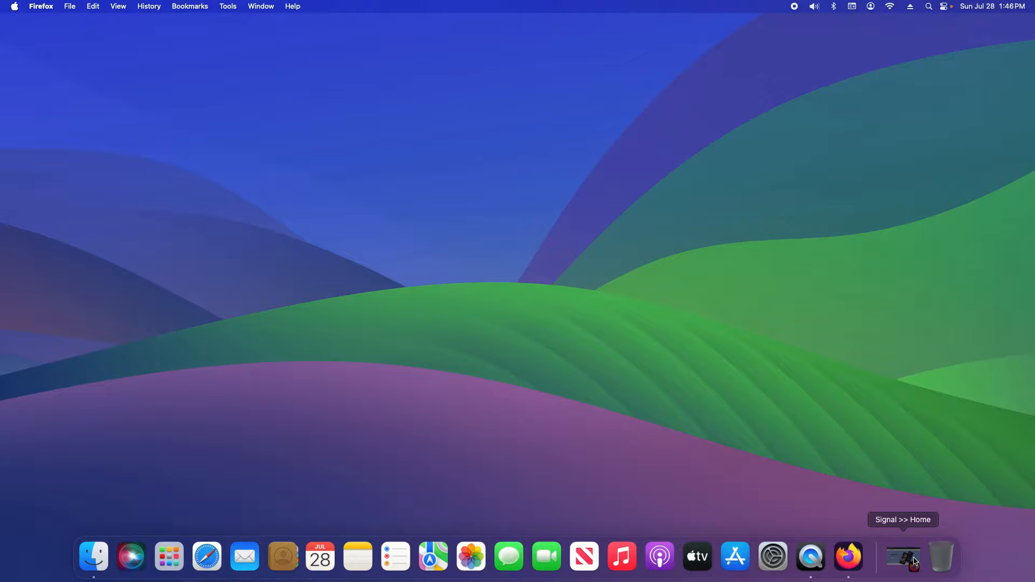
- Restore the minimised Signal window, view the Tuta Mail tab, then land on Proton Mail
click(904, 556)
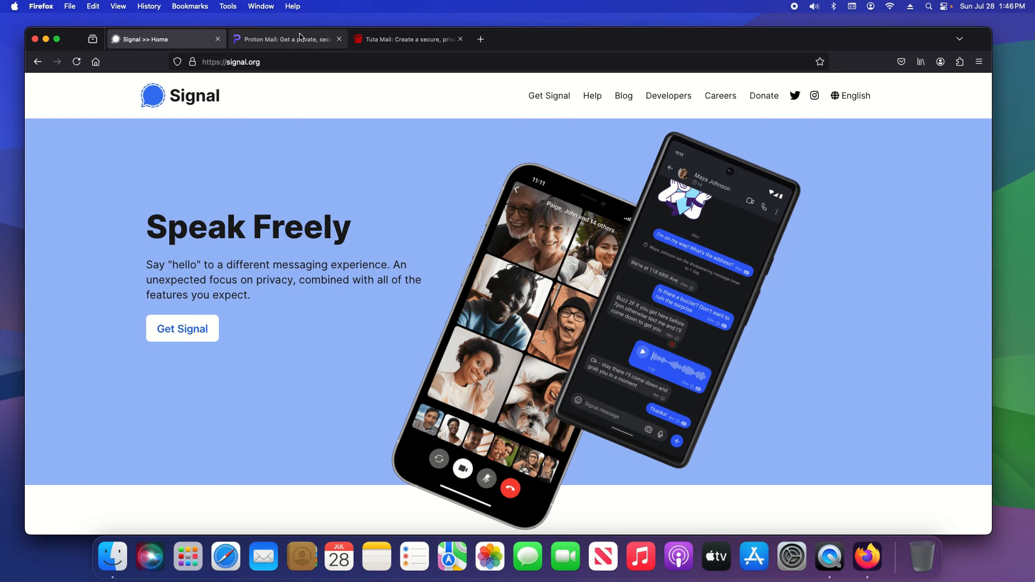
click(405, 38)
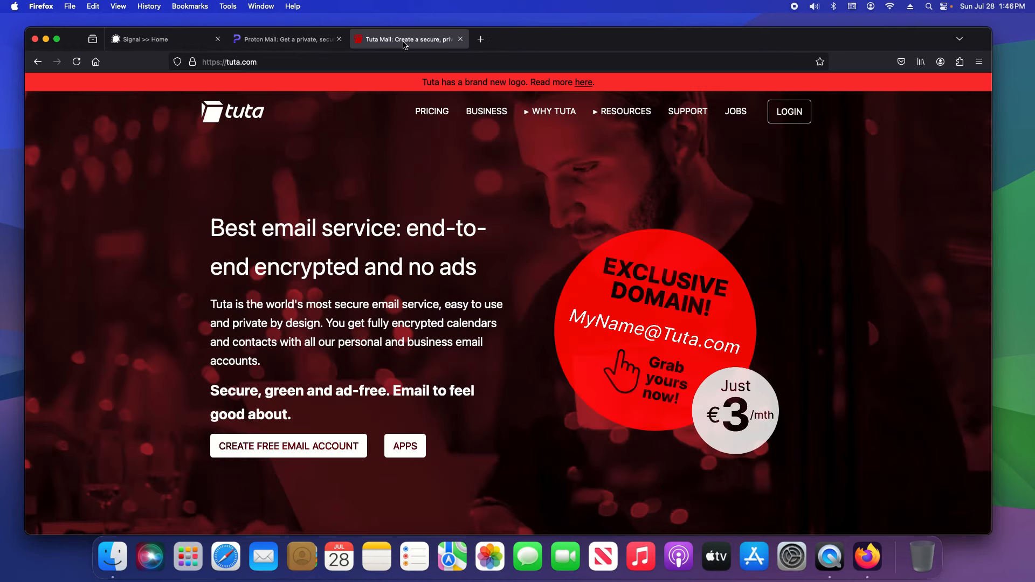
mouse_move(404, 46)
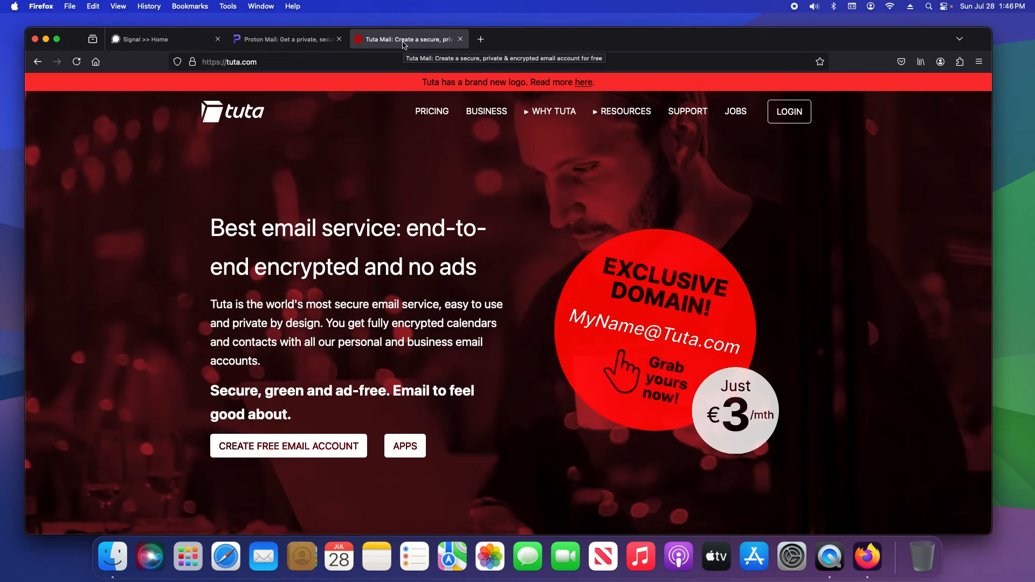
click(284, 39)
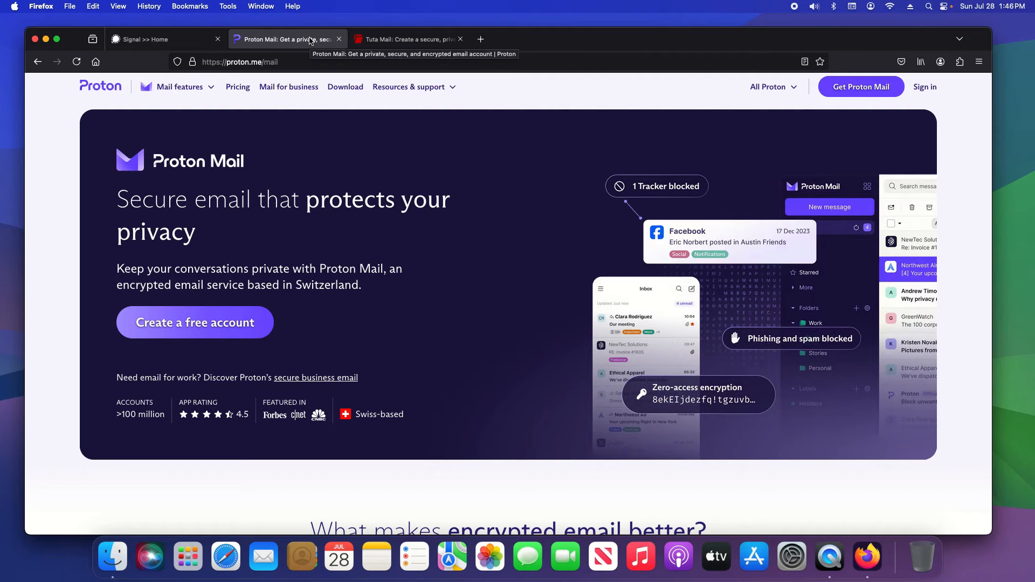